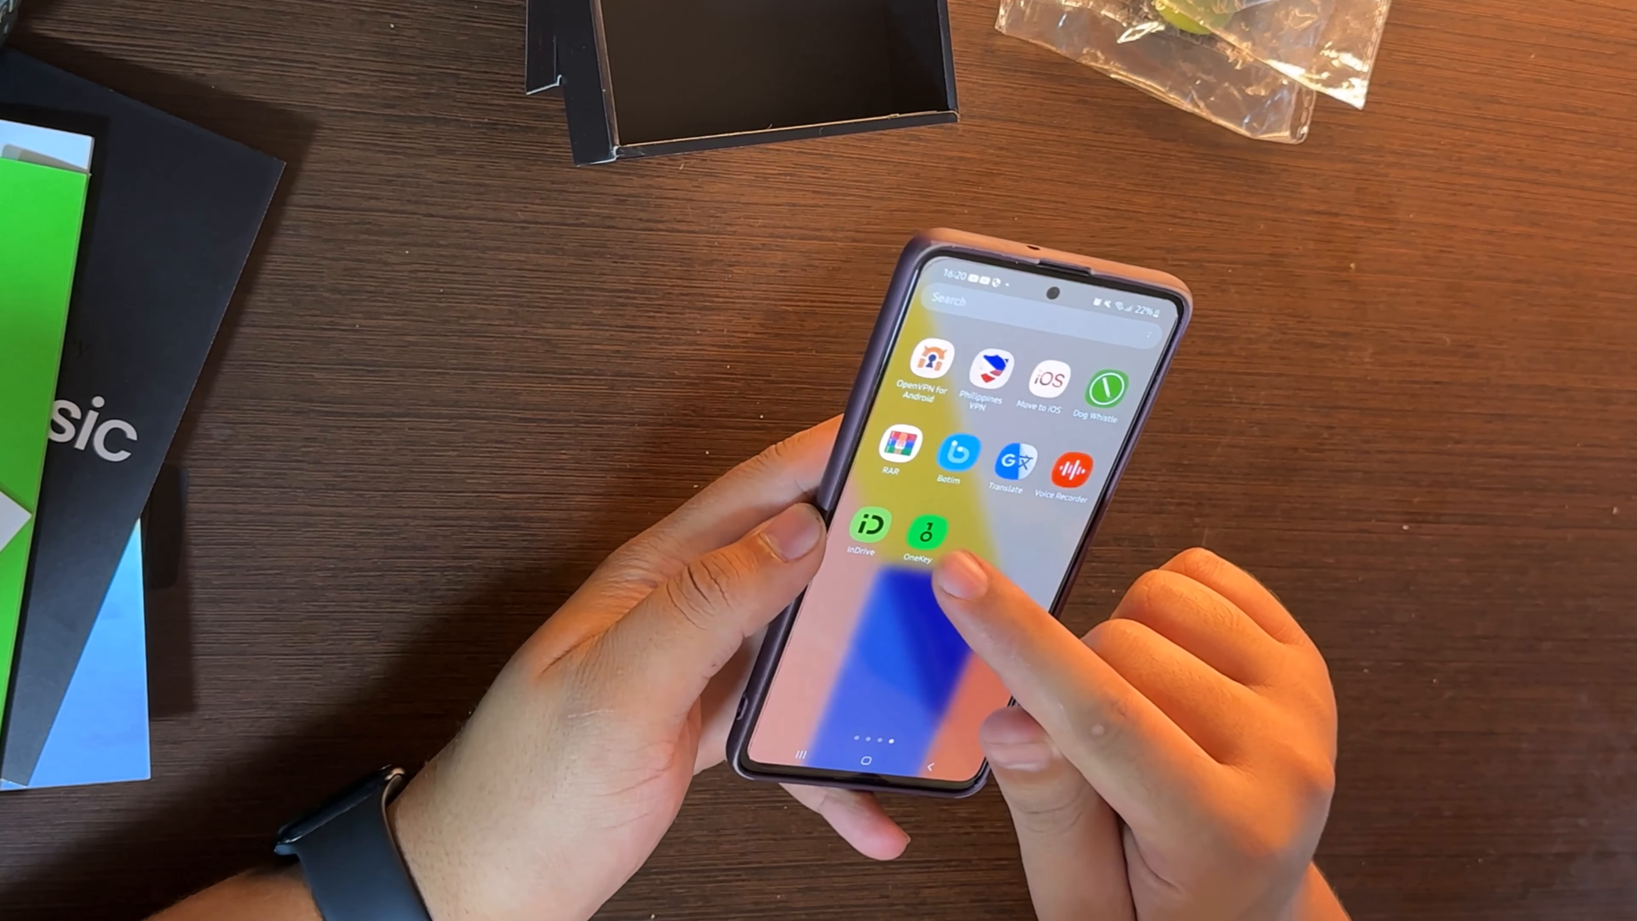
Launch the OneKey wallet app from the home screen to reach its welcome screen.
left_click(925, 532)
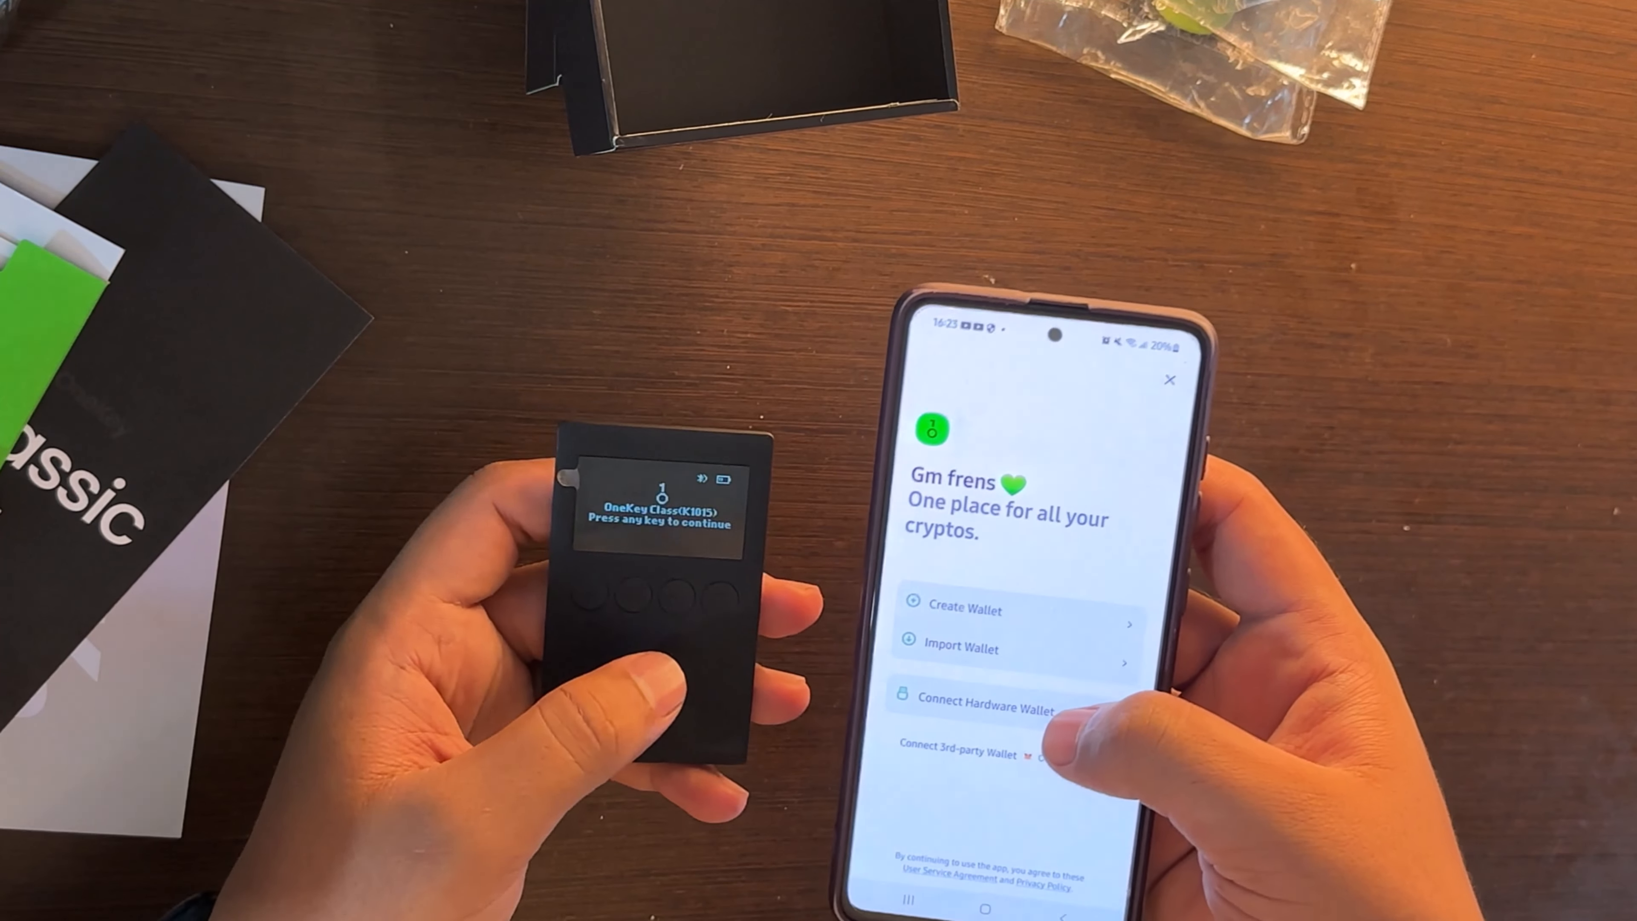
Connect the OneKey Classic over Bluetooth so its EVM account with $0.00 balance appears.
left_click(981, 699)
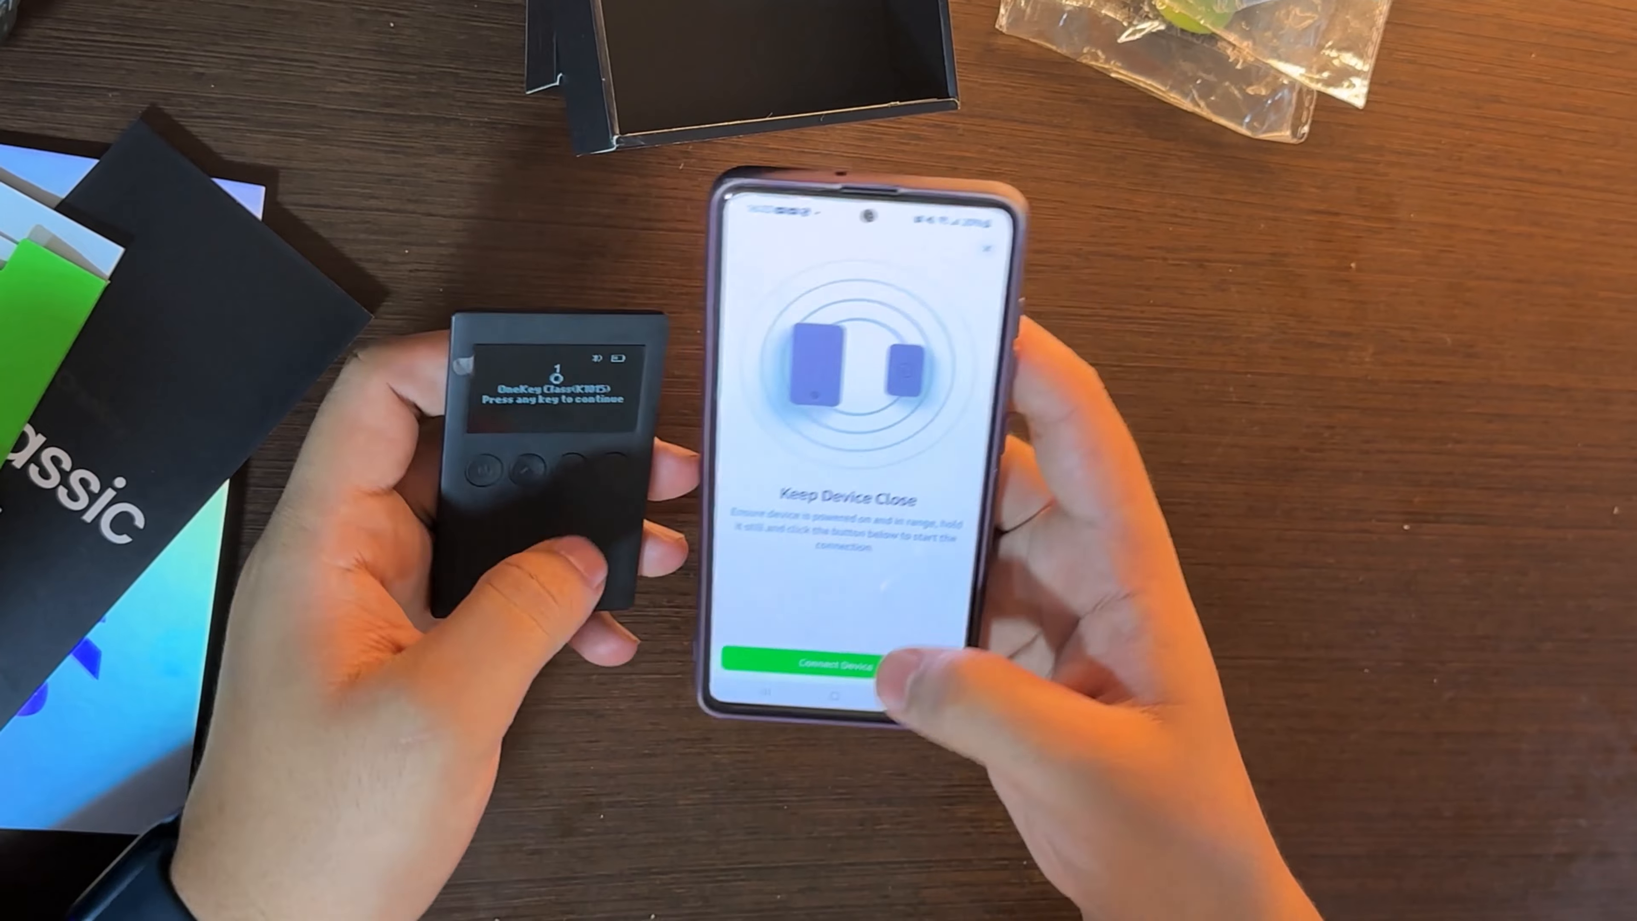
left_click(824, 666)
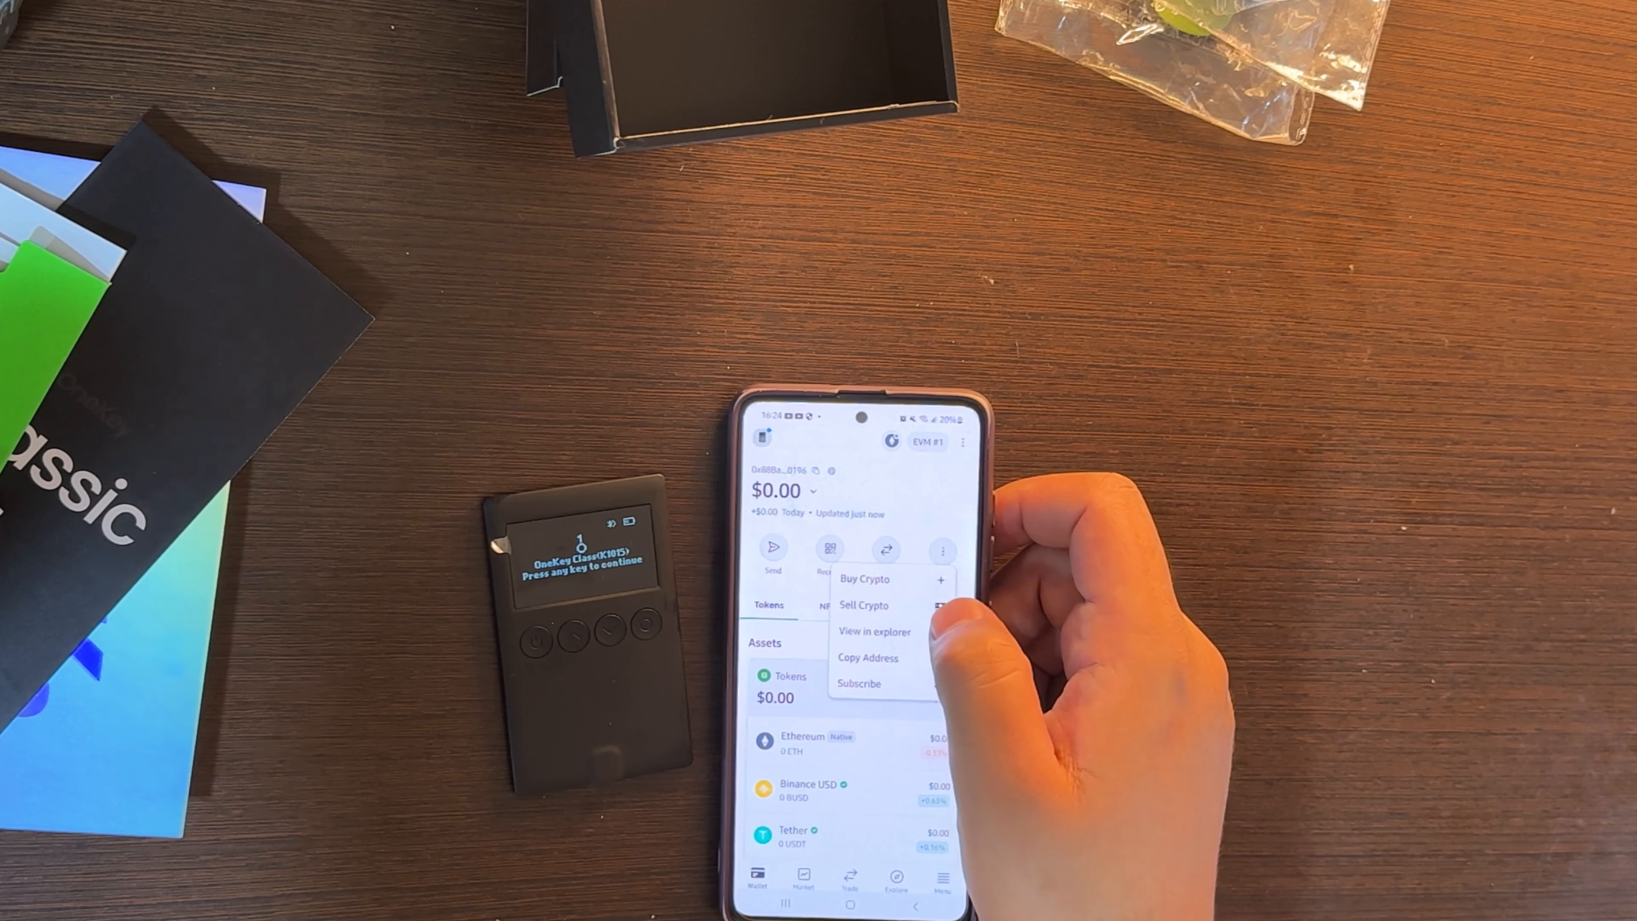
Verify the EVM #1 Ethereum receive address on the device to reveal its QR, then return to the wallet.
left_click(829, 548)
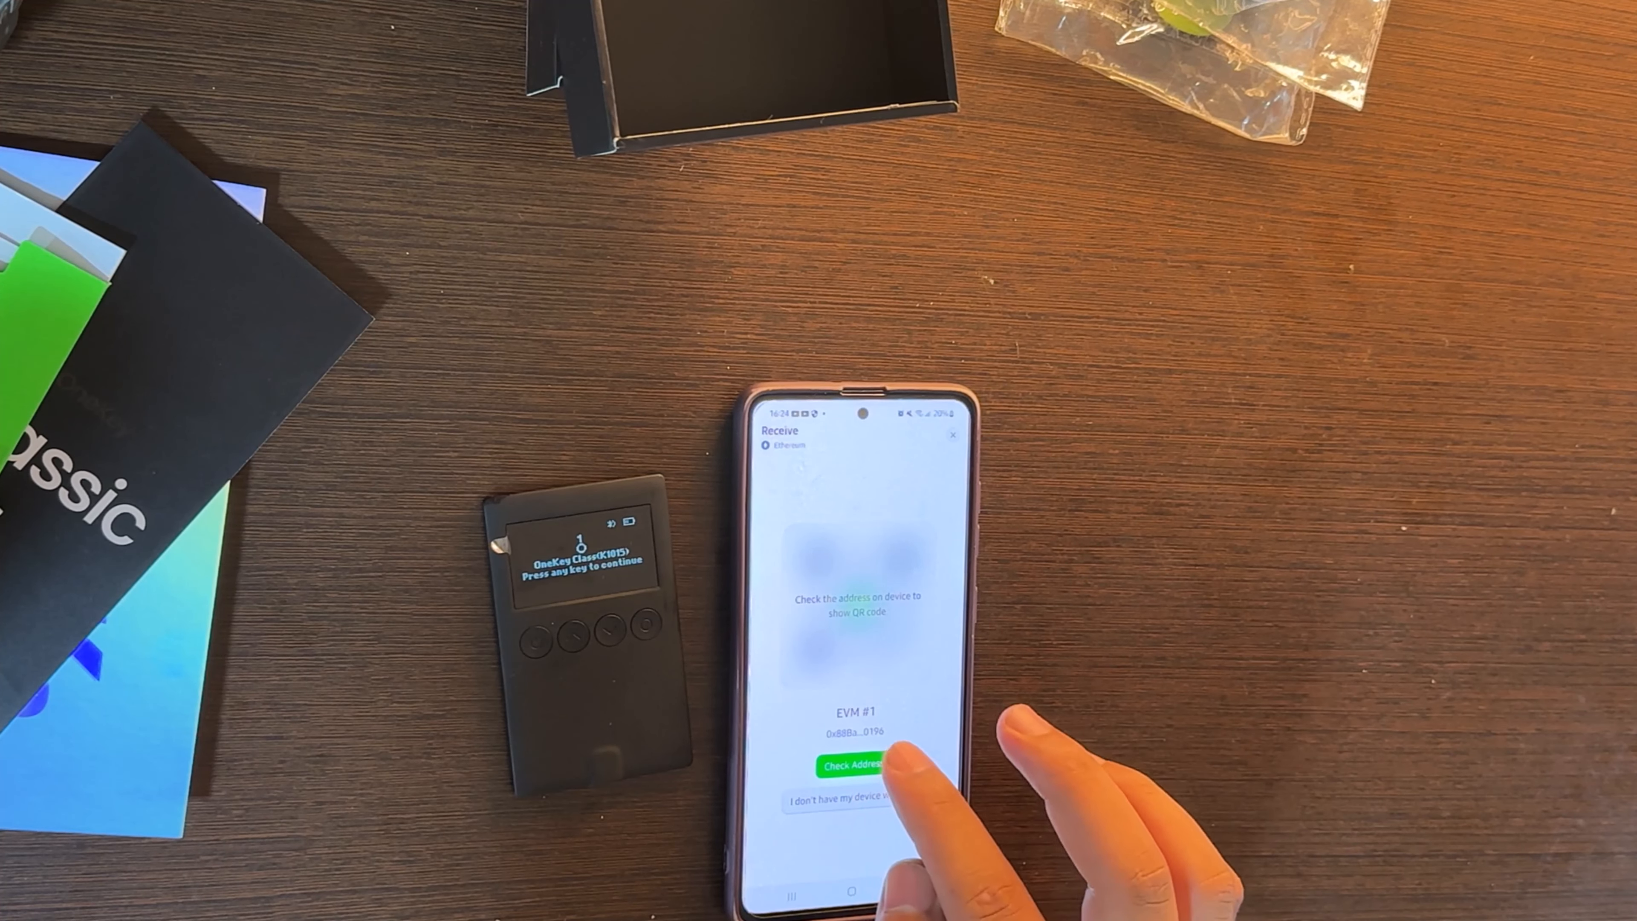
left_click(851, 763)
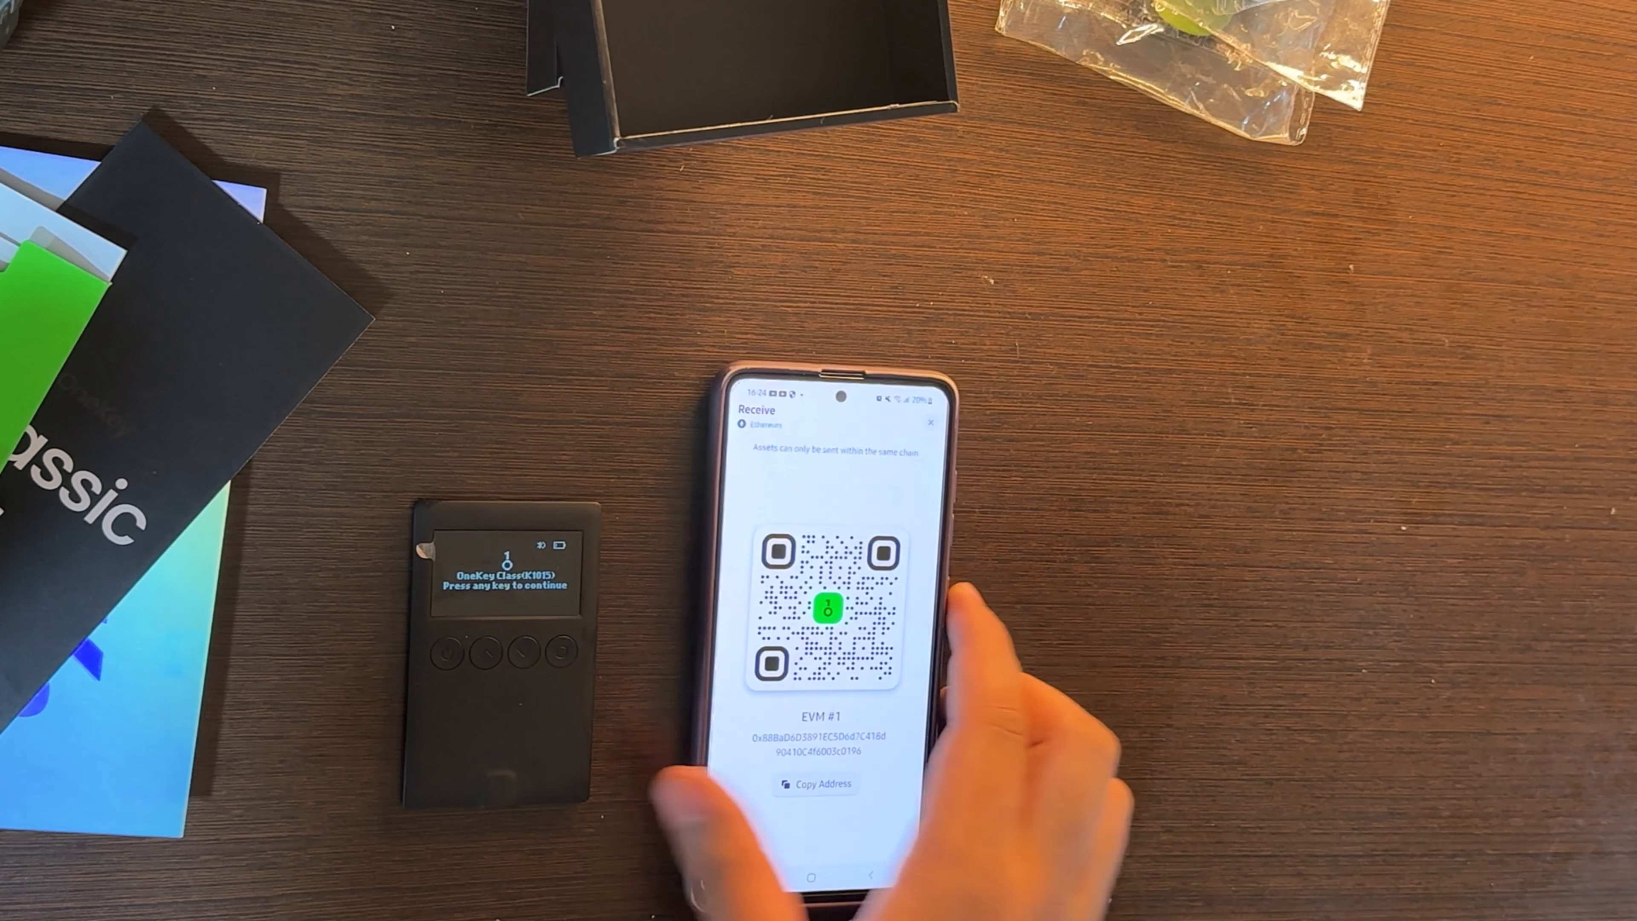
left_click(927, 423)
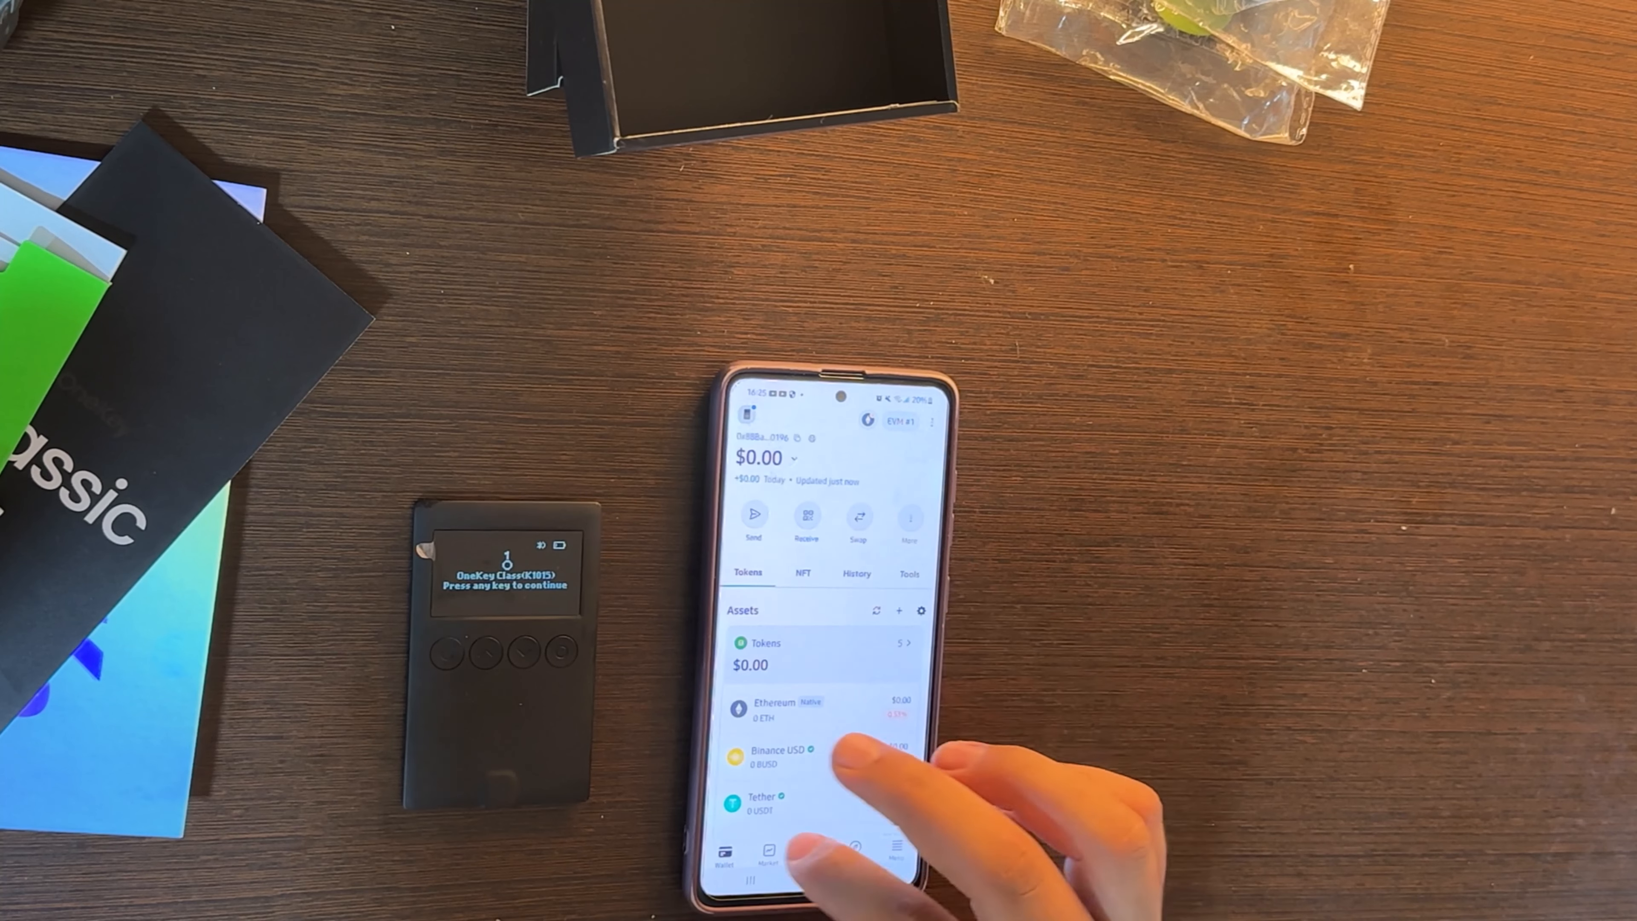
Browse the Market watchlist and Swap page, ending on the Explore page.
left_click(766, 856)
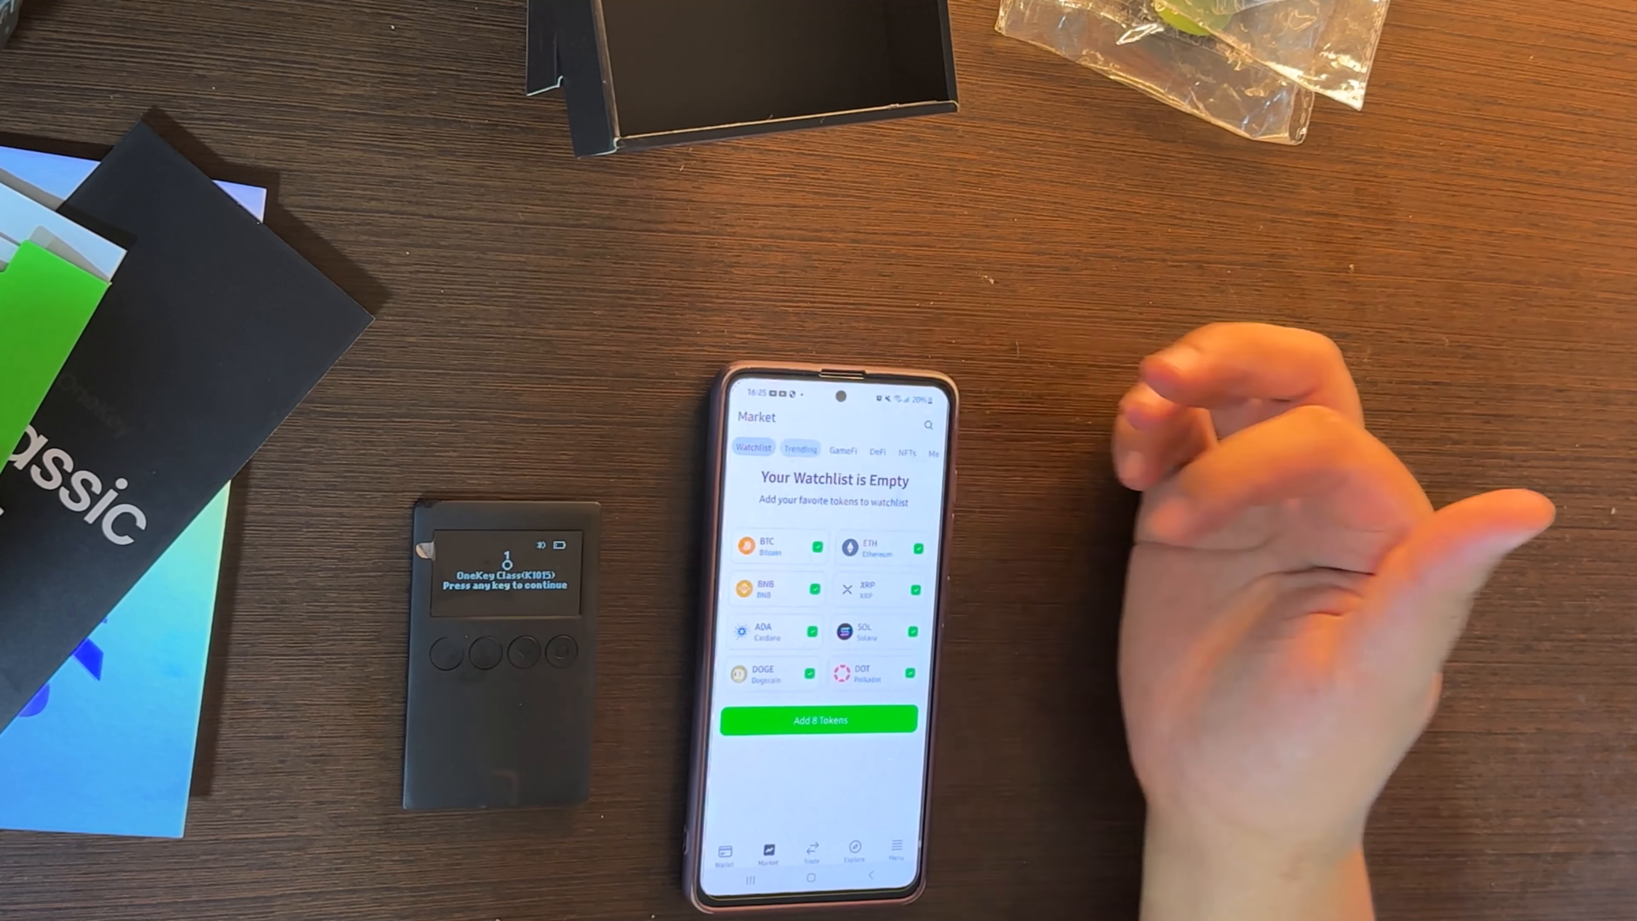
left_click(799, 450)
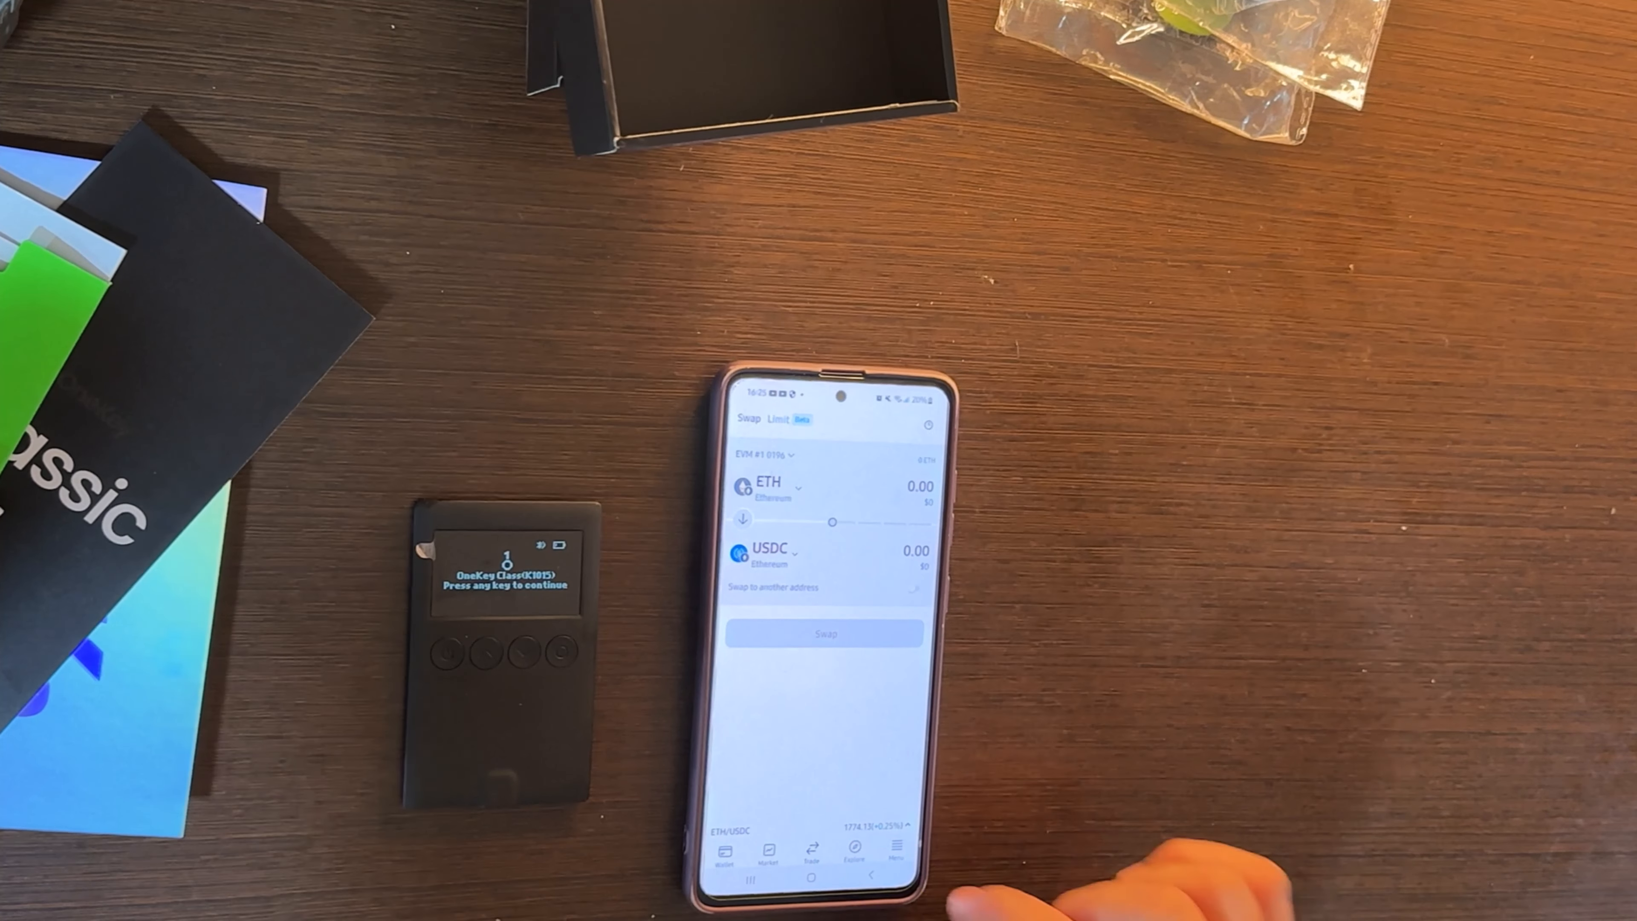
left_click(854, 856)
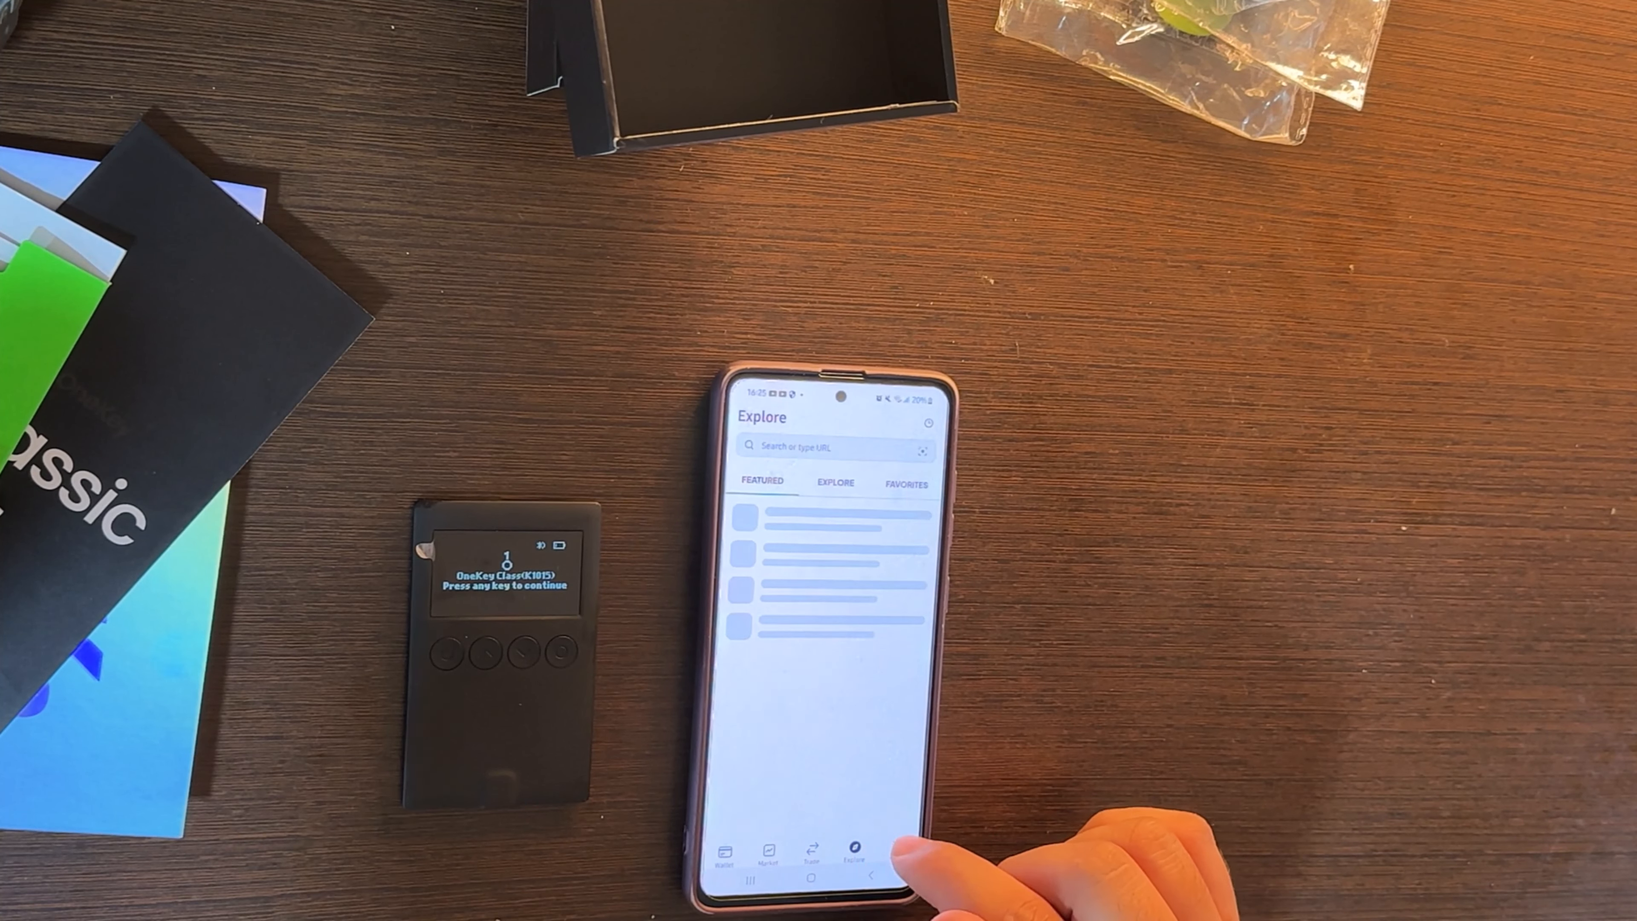